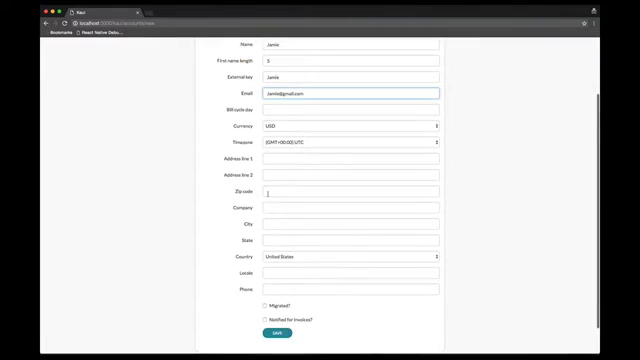
Step: Save the Create New Account form to create the USD customer account
{"action": "scroll", "scroll_direction": "down", "scroll_amount": 3}
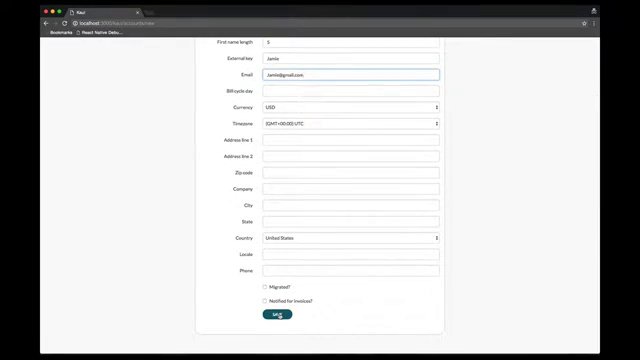
{"action": "left_click", "coordinate": [282, 318]}
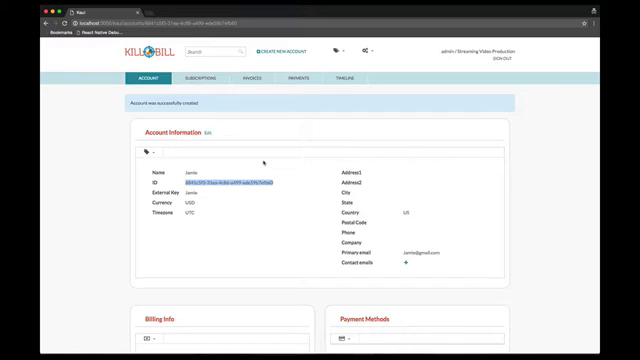
{"action": "left_click", "coordinate": [144, 150]}
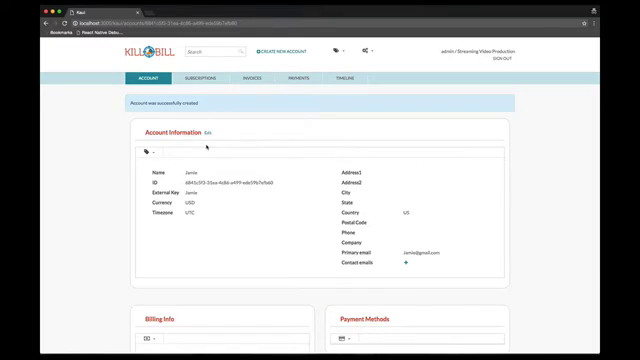
{"action": "scroll", "scroll_direction": "down", "scroll_amount": 3}
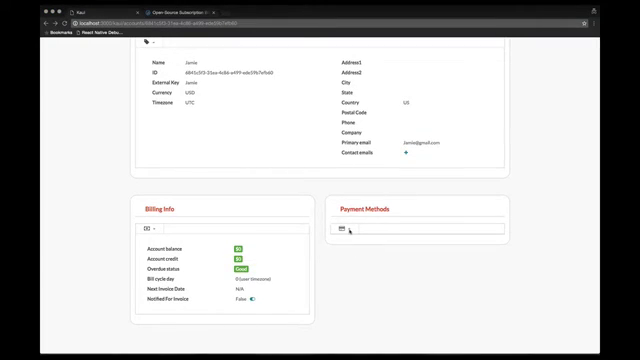
Step: Add a payment method on the killbill-stripe plugin with holder 'Jam' and card number starting 4
{"action": "left_click", "coordinate": [344, 230]}
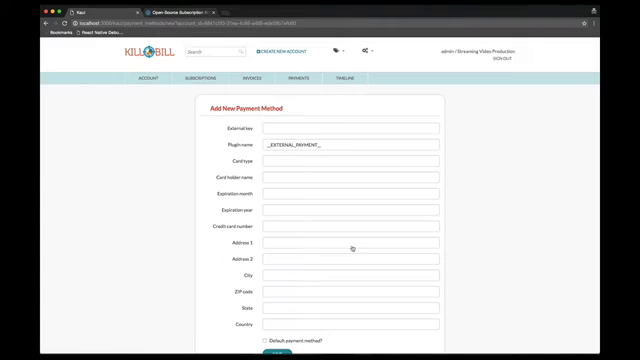
{"action": "left_click", "coordinate": [356, 144]}
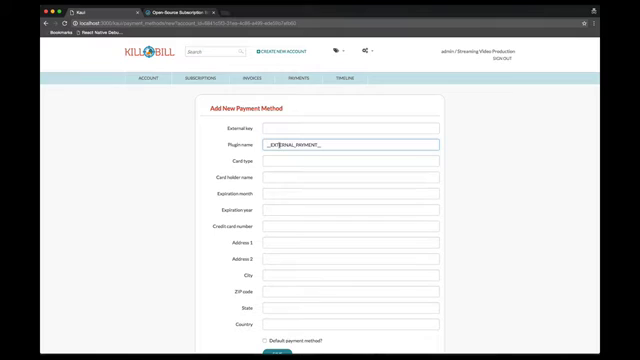
{"action": "left_click", "coordinate": [344, 144]}
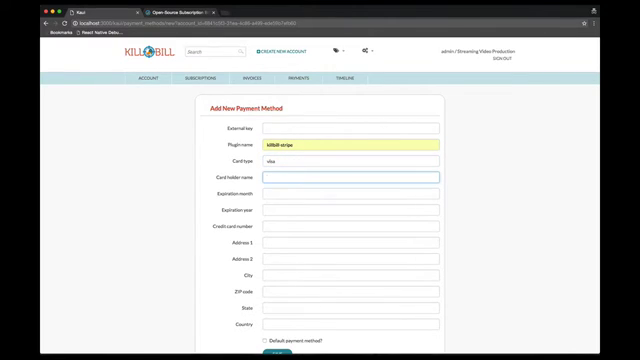
{"action": "type", "text": "Jamie"}
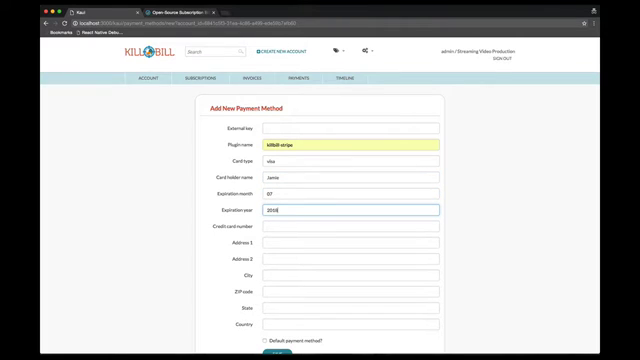
{"action": "type", "text": "4111111111111111"}
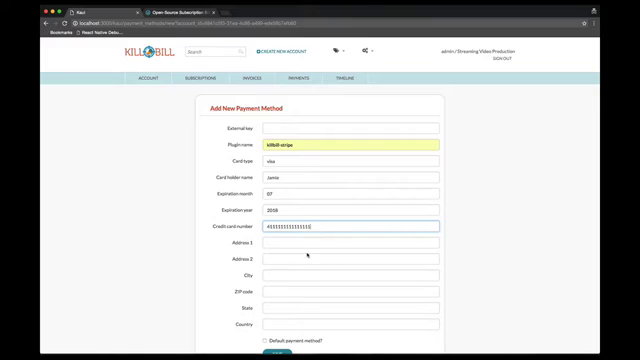
Step: Mark the card as the default payment method and save it to the account
{"action": "scroll", "scroll_direction": "down", "scroll_amount": 3}
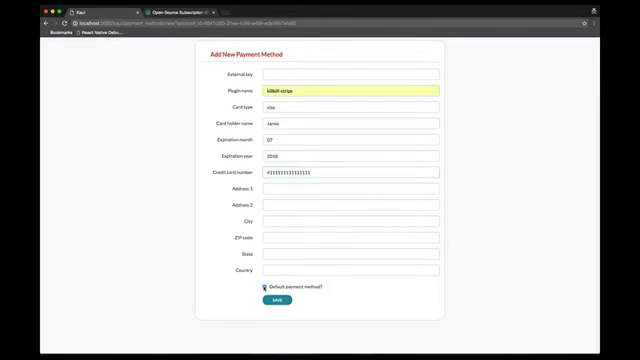
{"action": "left_click", "coordinate": [268, 286]}
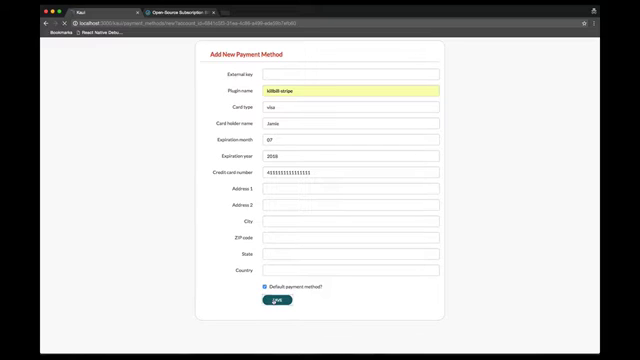
{"action": "left_click", "coordinate": [276, 300]}
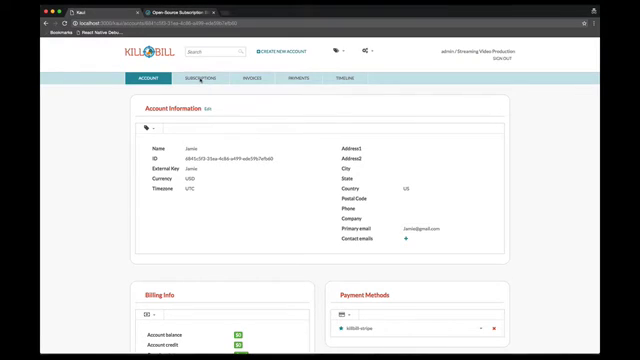
Step: Create a base subscription keyed unlimited123 on the monthly plan
{"action": "left_click", "coordinate": [200, 78]}
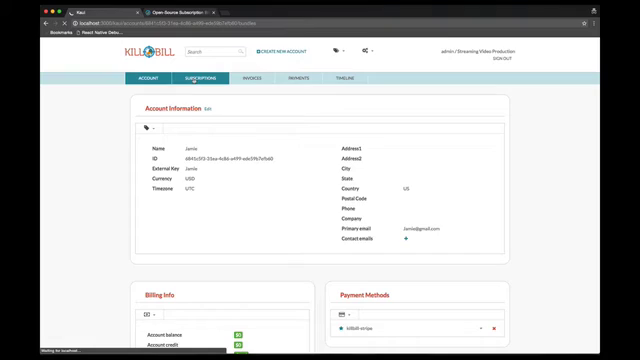
{"action": "left_click", "coordinate": [200, 80]}
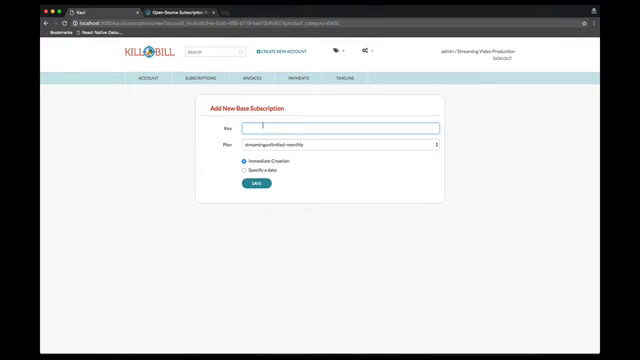
{"action": "type", "text": "unlimited123"}
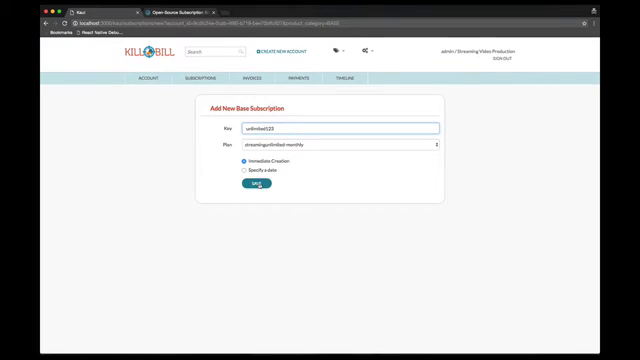
{"action": "left_click", "coordinate": [256, 188]}
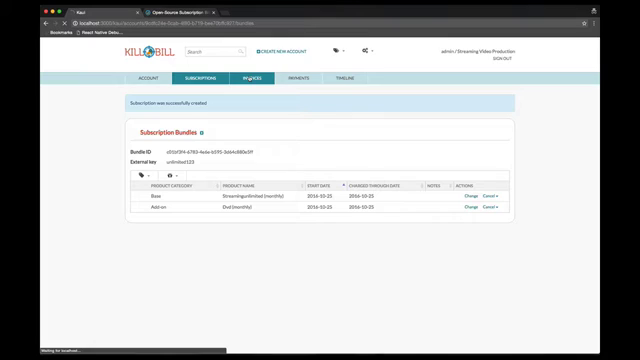
Step: Show the account's invoices list with the two invoices, including the $20 one
{"action": "left_click", "coordinate": [252, 76]}
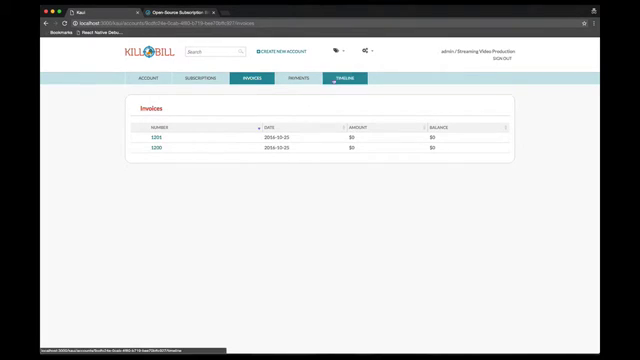
{"action": "left_click", "coordinate": [352, 76]}
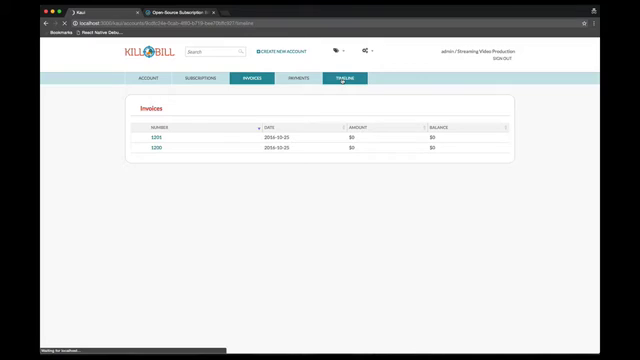
{"action": "left_click", "coordinate": [348, 76]}
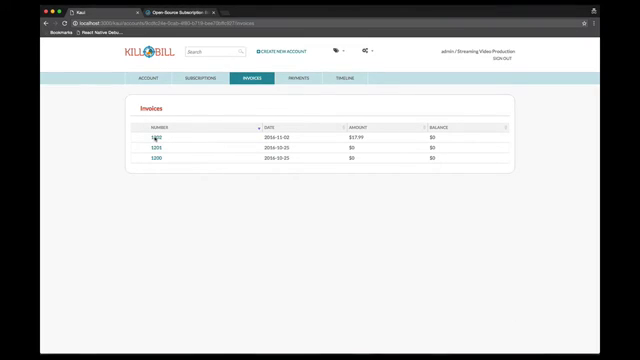
Step: Review one invoice's details and its successful Stripe payment
{"action": "left_click", "coordinate": [160, 136]}
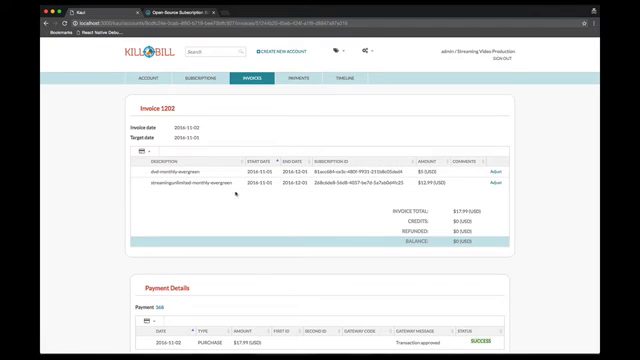
{"action": "mouse_move", "coordinate": [270, 212]}
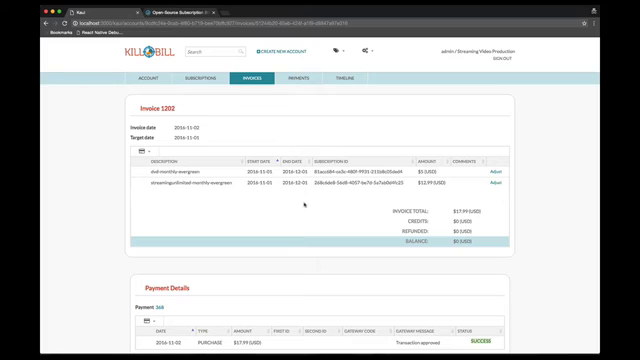
{"action": "scroll", "scroll_direction": "down", "scroll_amount": 3}
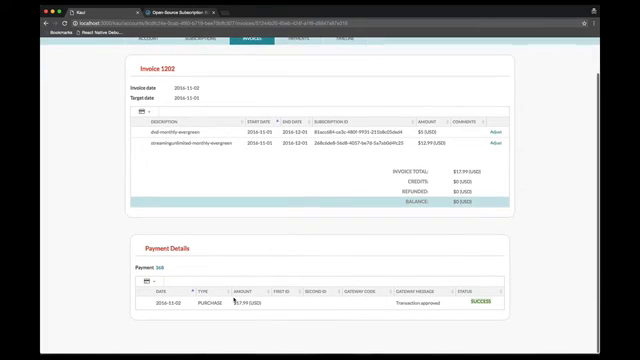
{"action": "left_click", "coordinate": [160, 272]}
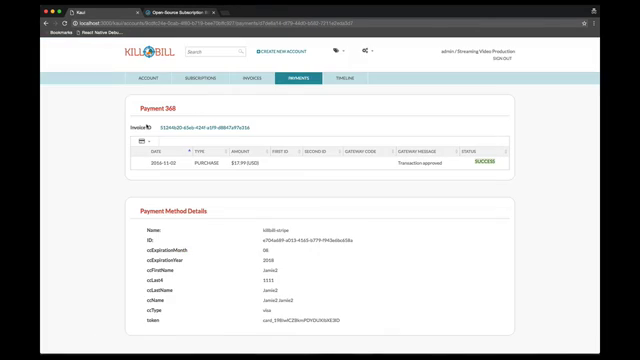
Step: Return to the account overview and view its billing info
{"action": "left_click", "coordinate": [144, 78]}
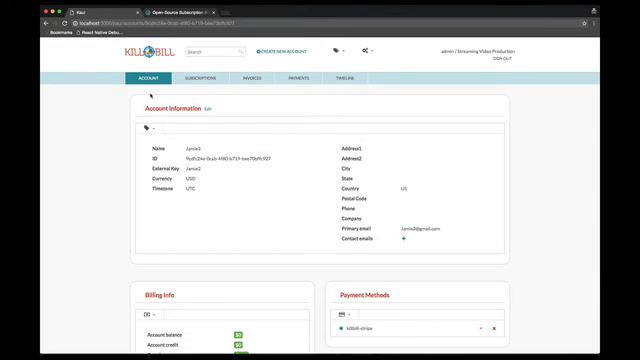
{"action": "scroll", "scroll_direction": "down", "scroll_amount": 3}
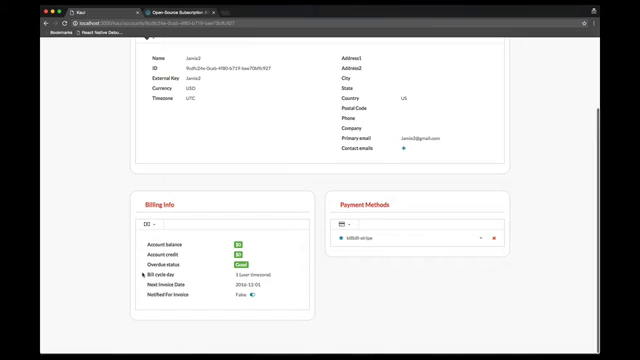